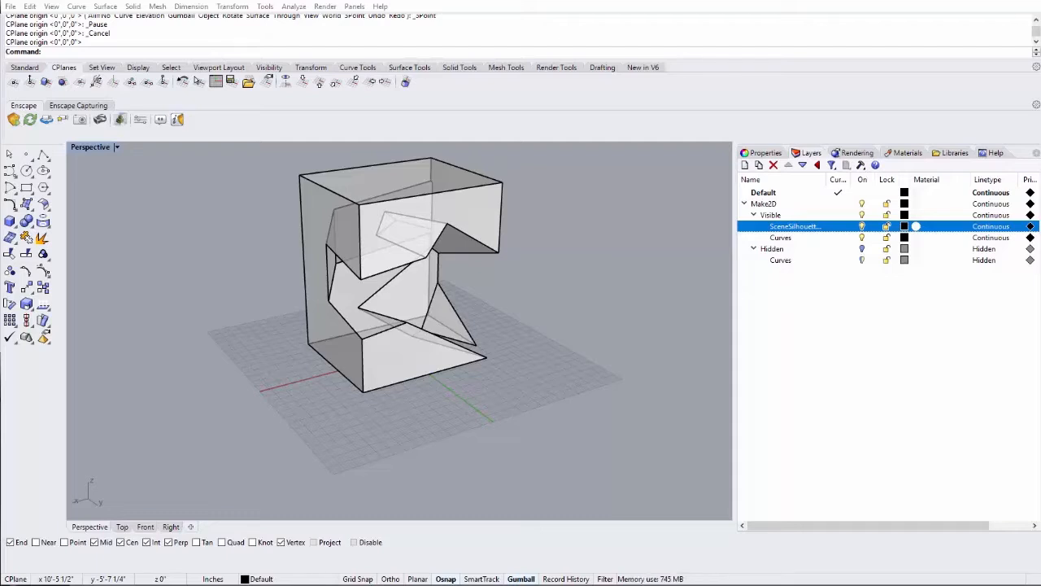
mouse_move(49, 524)
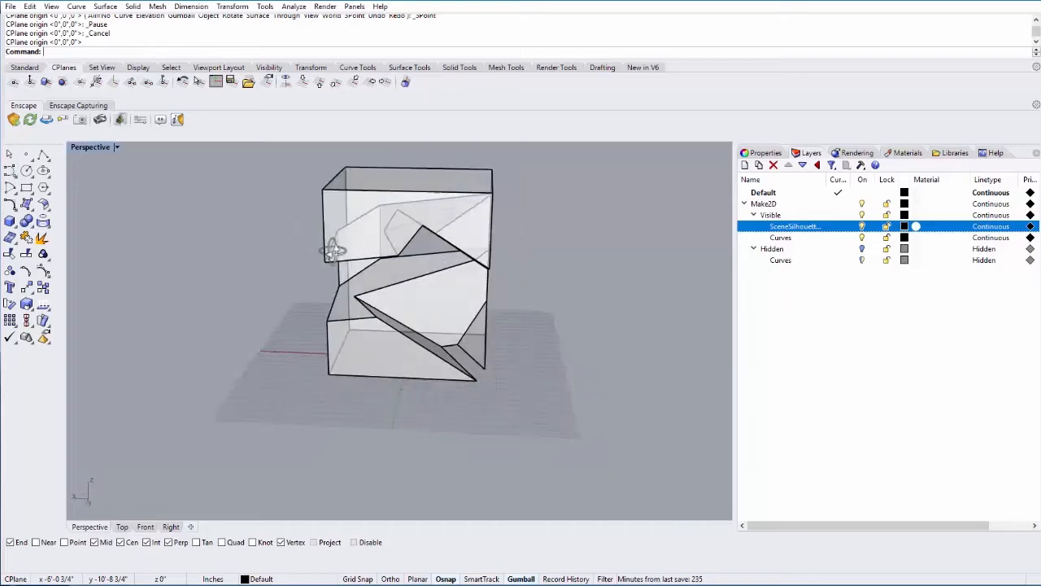
- Draw a freeform curve across the polyhedral model on the realigned CPlane
drag(334, 252, 452, 268)
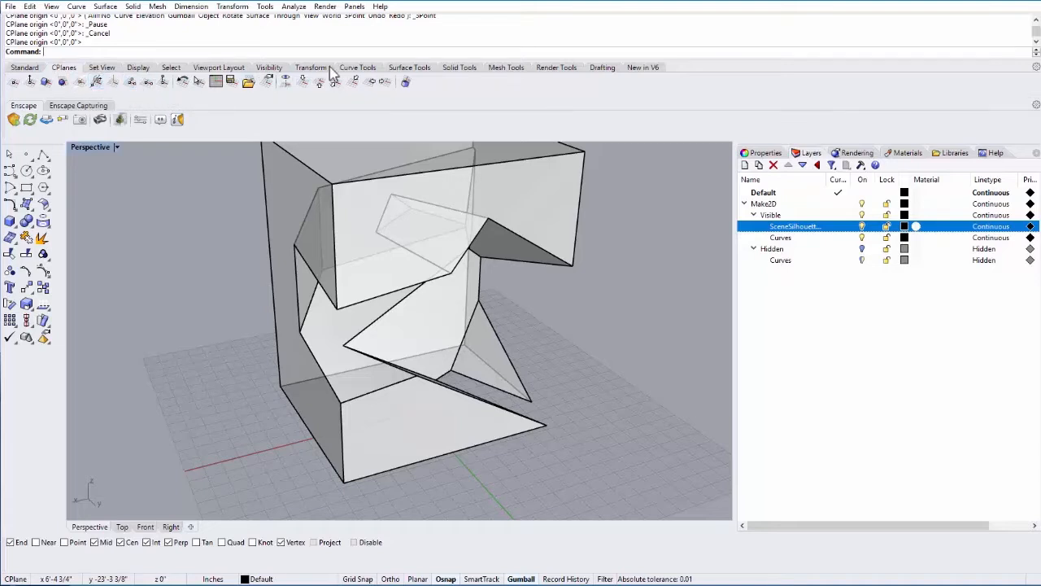
mouse_move(129, 80)
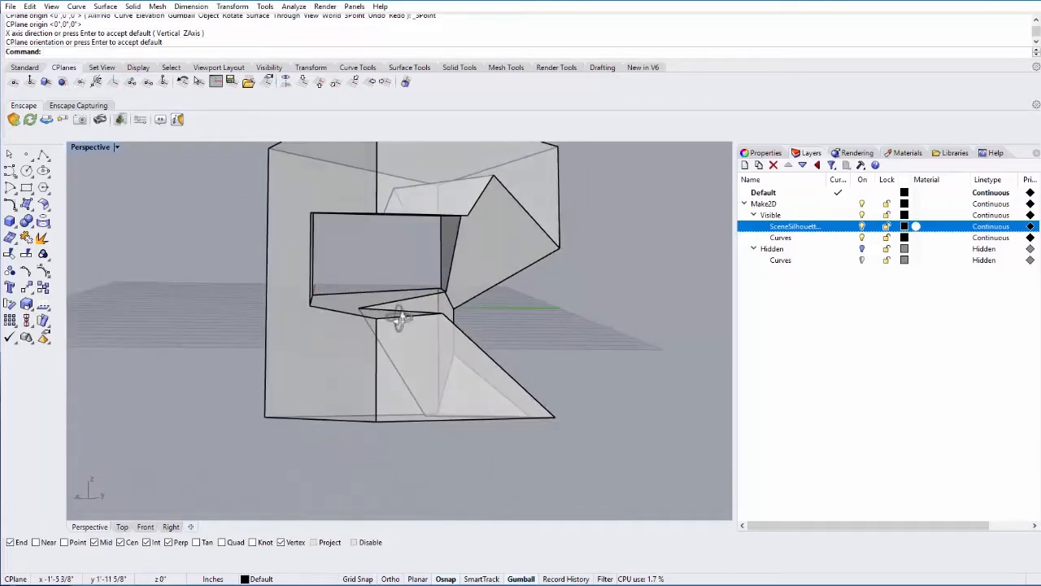
drag(398, 321, 366, 366)
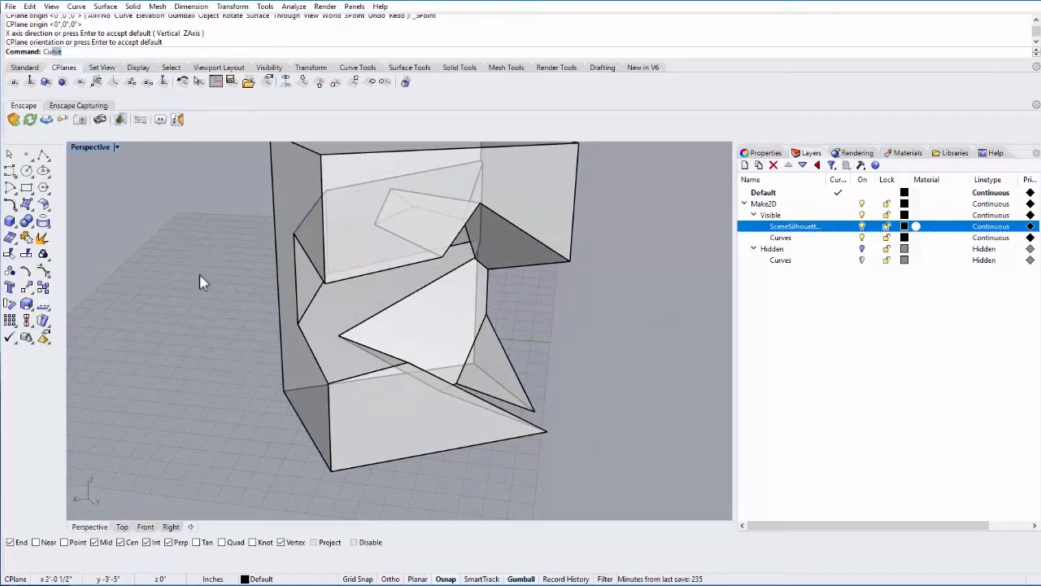
click(199, 274)
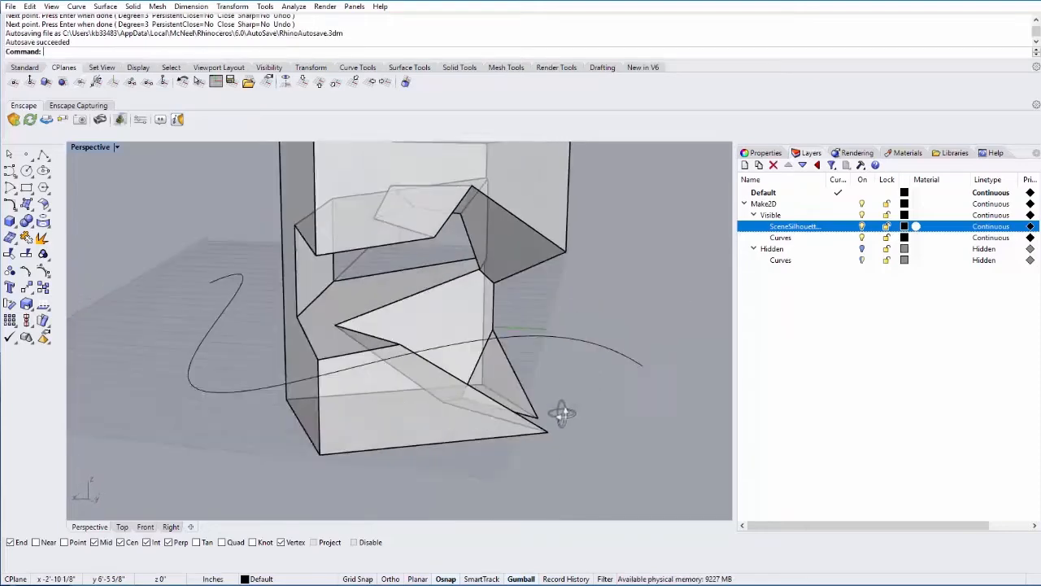
drag(561, 414, 364, 365)
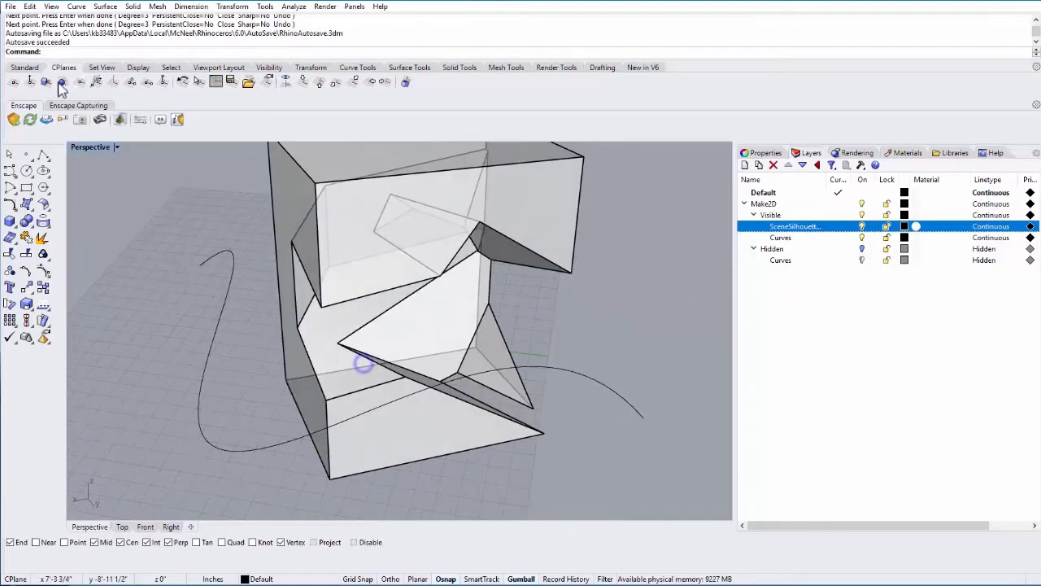
mouse_move(46, 81)
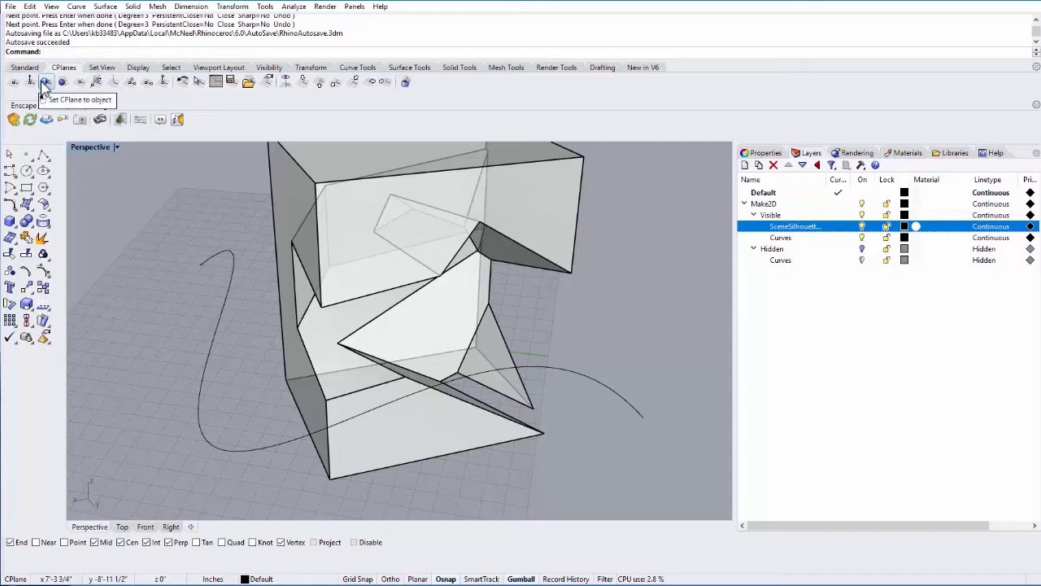
- Align the CPlane to a tilted model face and draw a second freeform curve
click(45, 79)
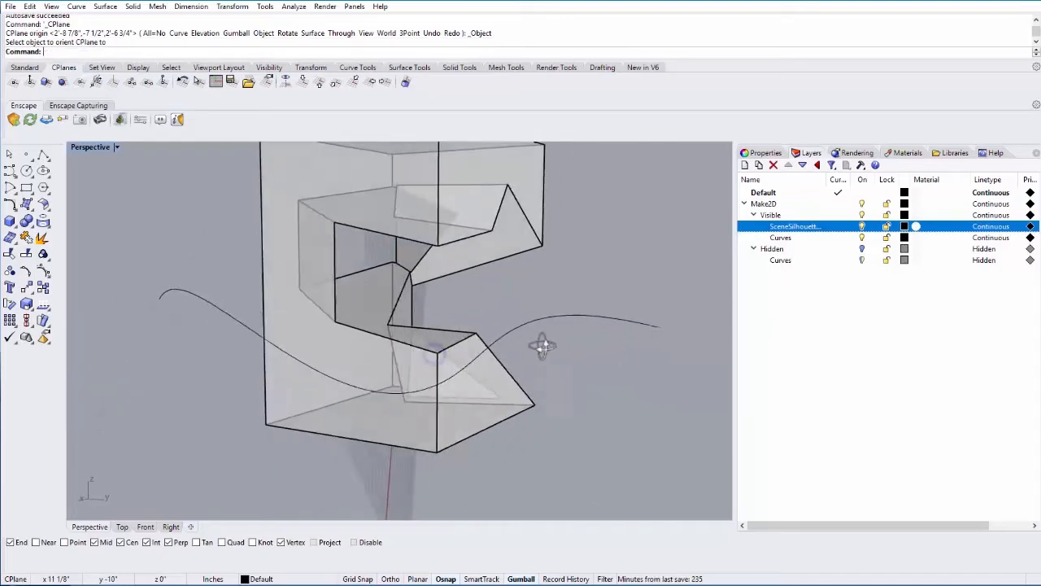
drag(542, 345, 394, 348)
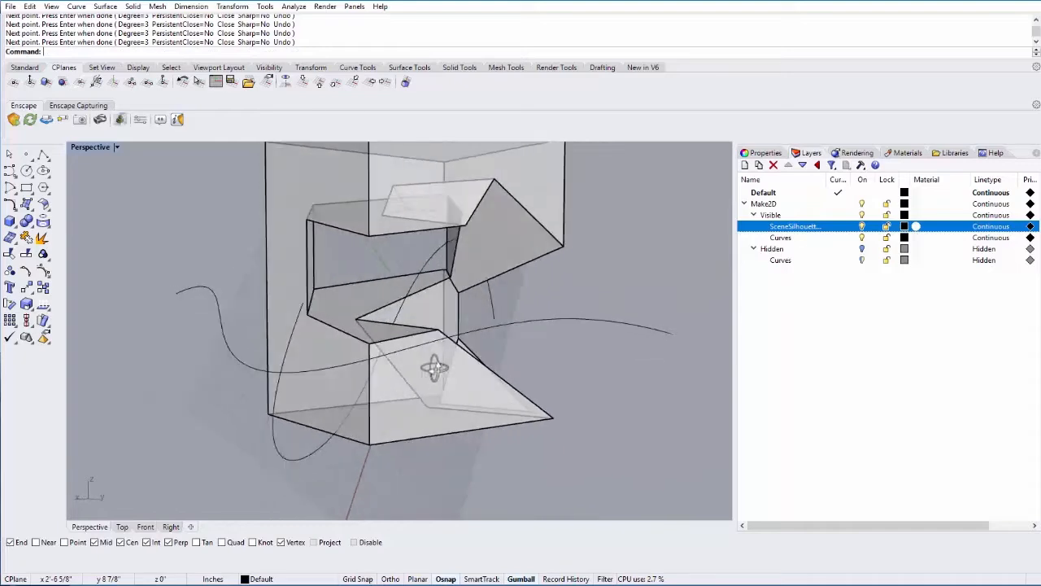
drag(435, 366, 427, 407)
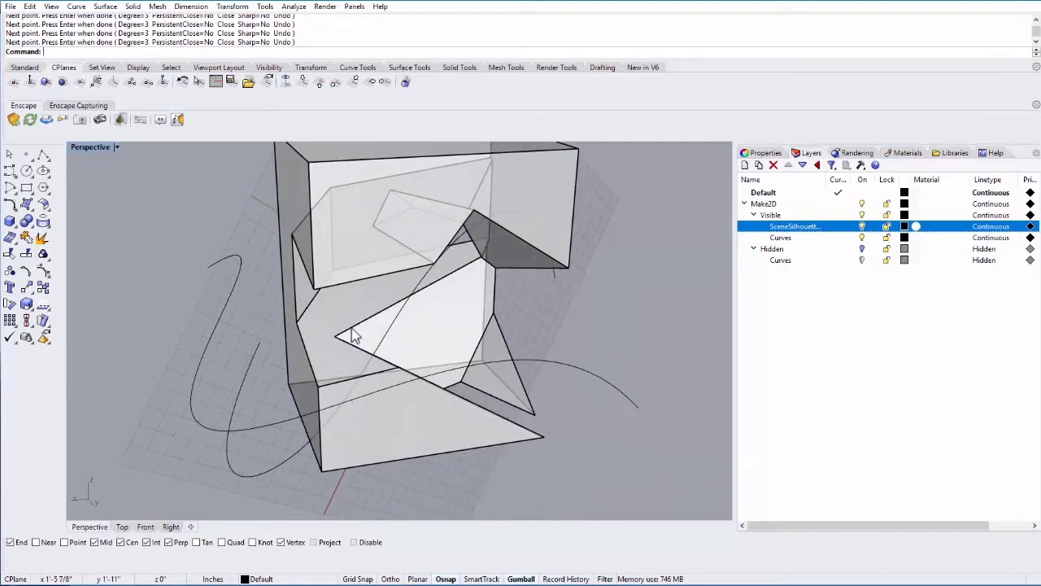
mouse_move(303, 82)
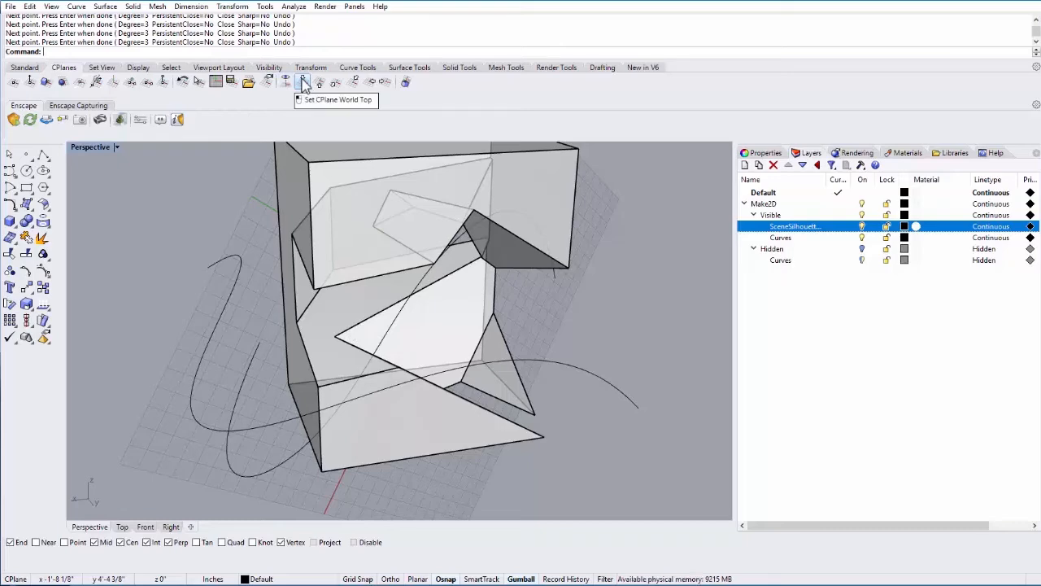
- Reset the construction plane to World Top
click(303, 80)
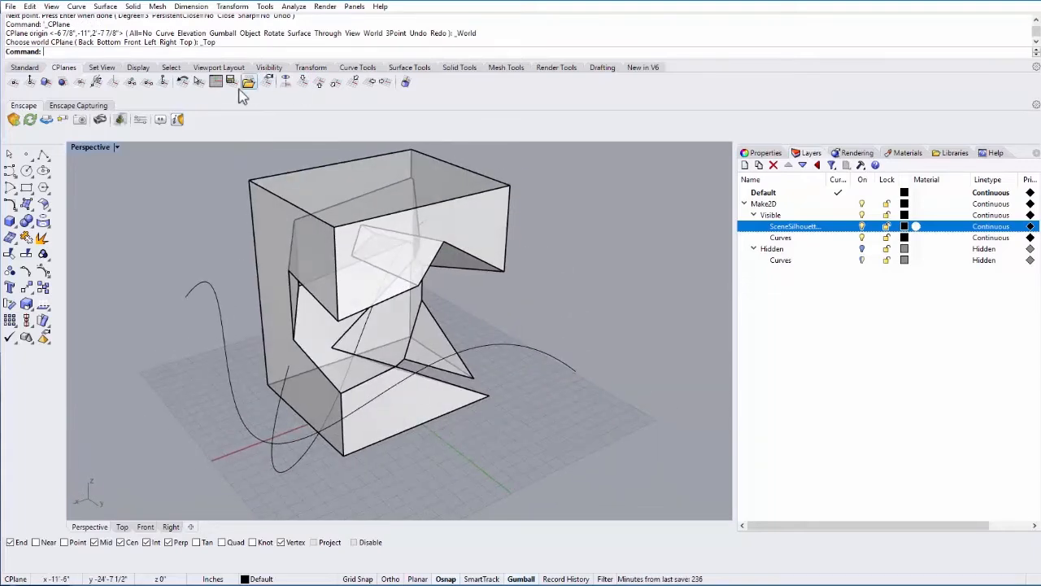
mouse_move(181, 80)
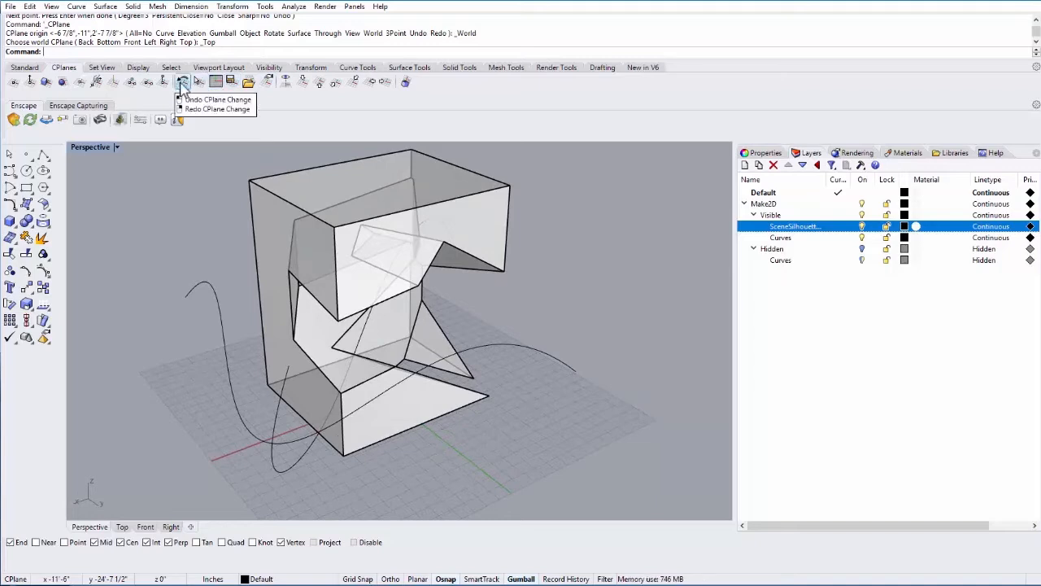
mouse_move(164, 84)
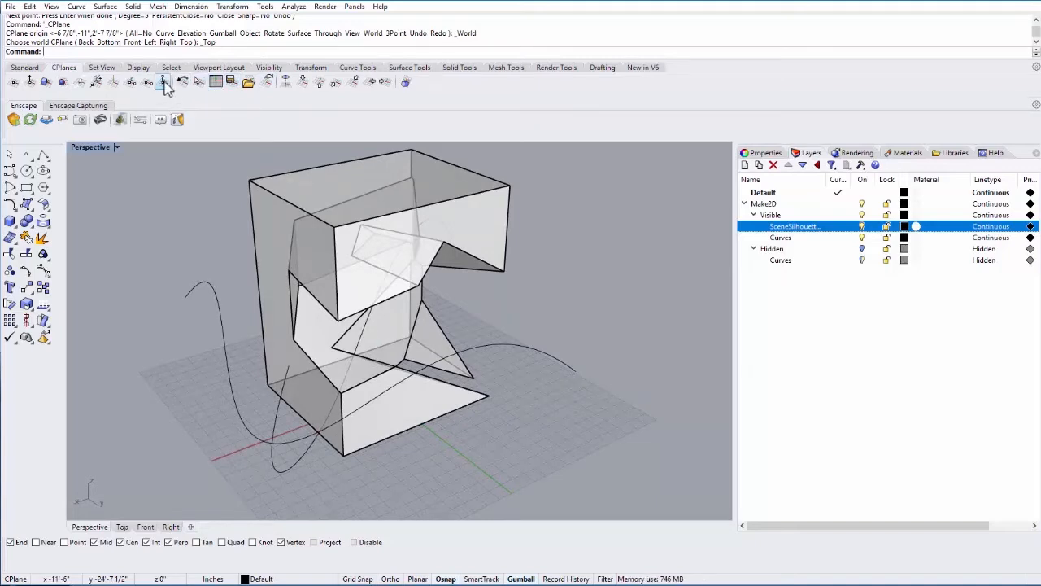
mouse_move(163, 82)
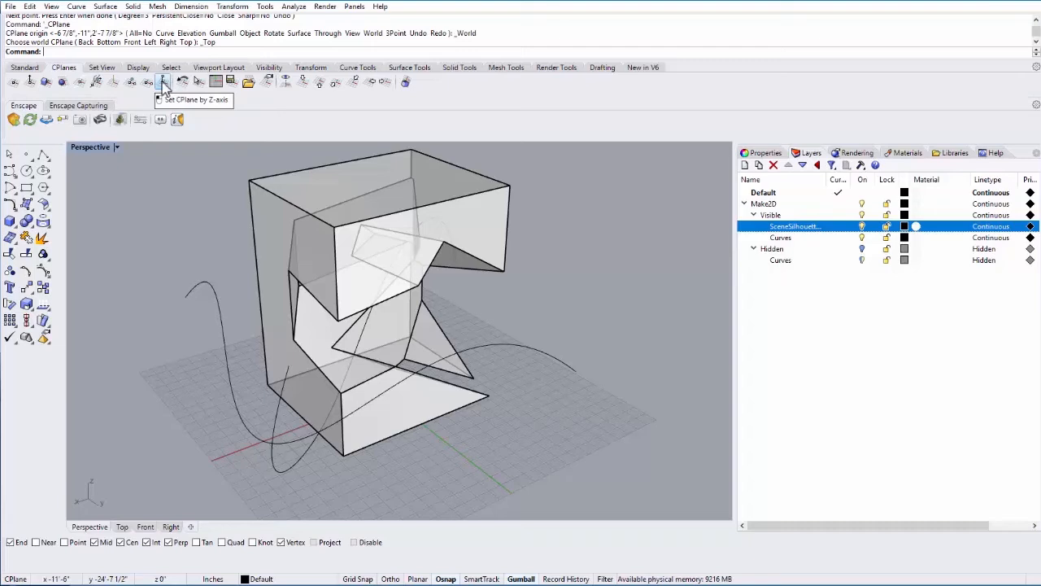
- Start Set CPlane by 3 Points, snapping its origin to a model corner
click(162, 81)
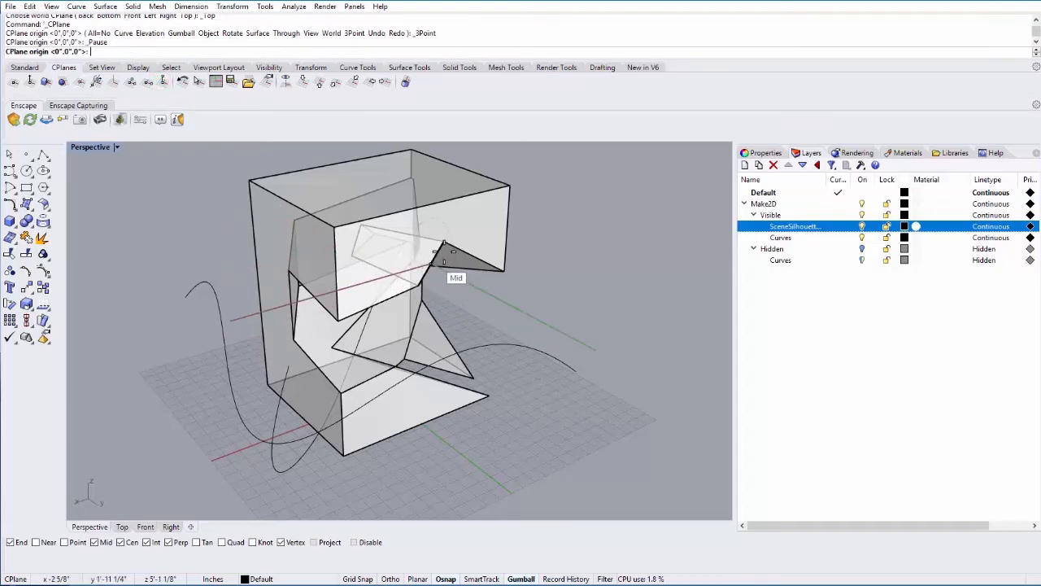
mouse_move(412, 289)
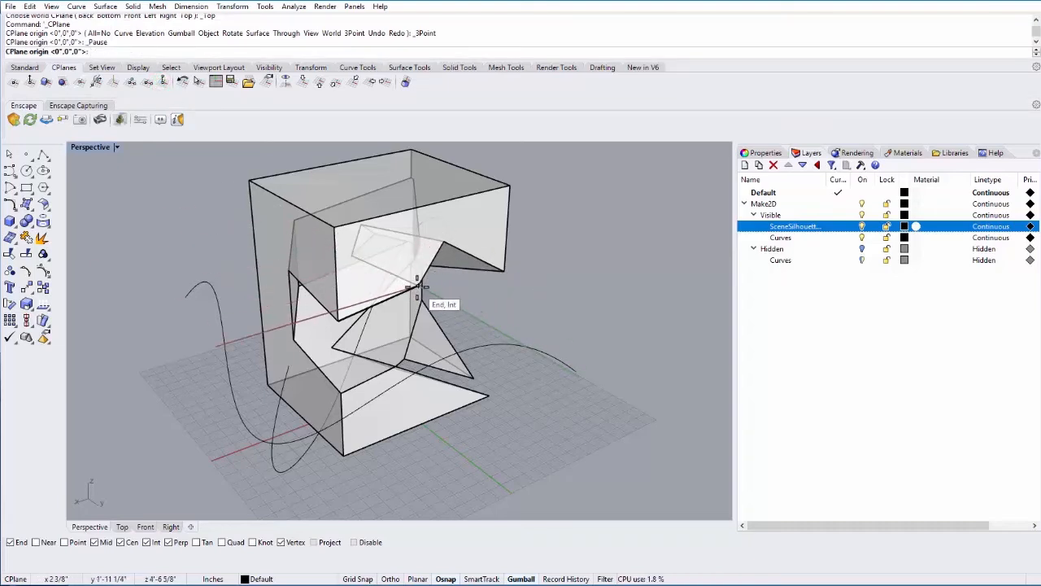